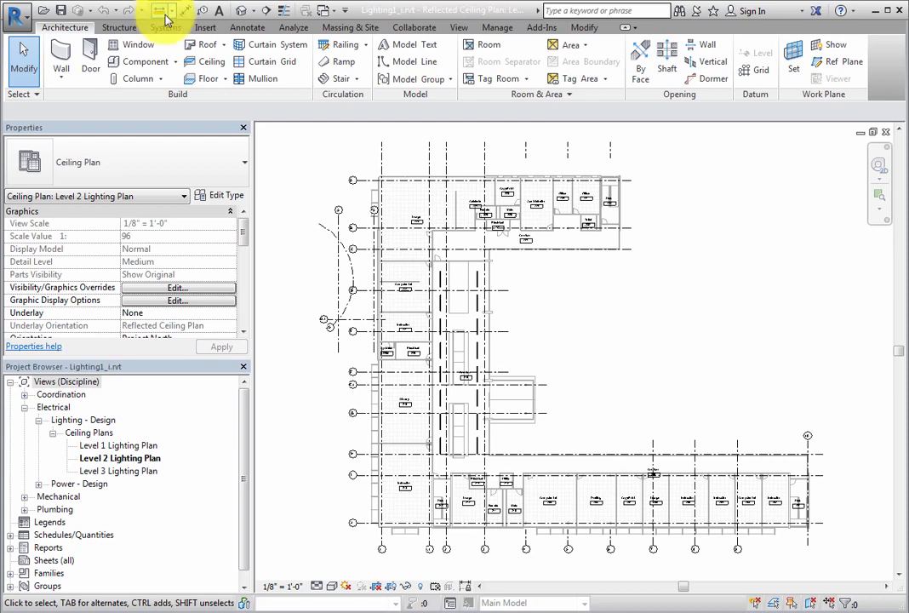
Step: Start the Lighting Fixture placement tool from the Systems tab's Electrical panel
click(165, 27)
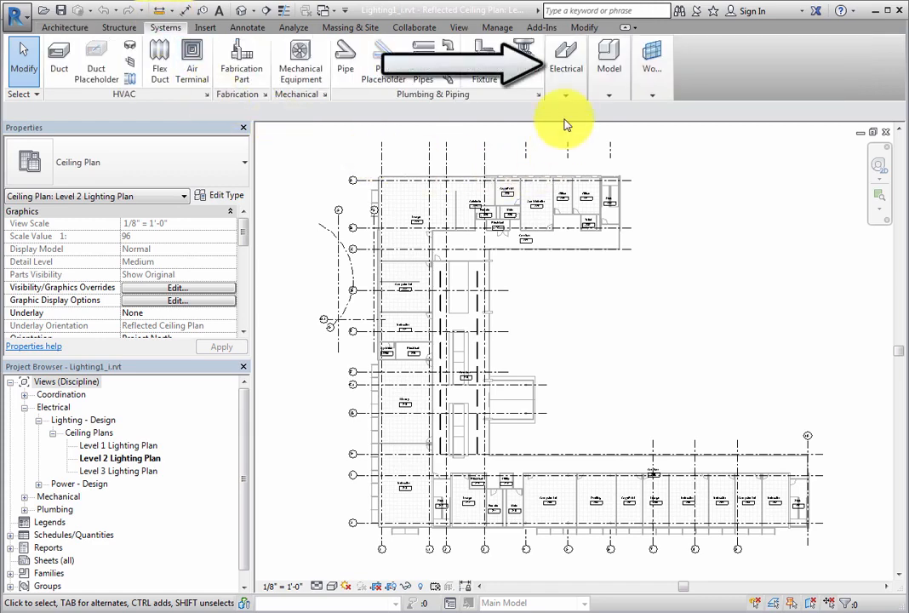
click(566, 64)
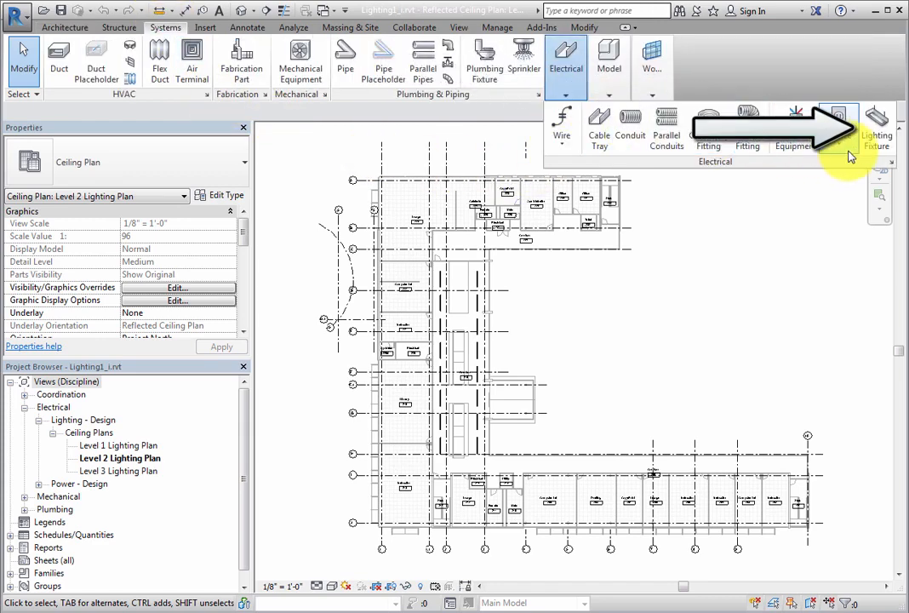
click(876, 127)
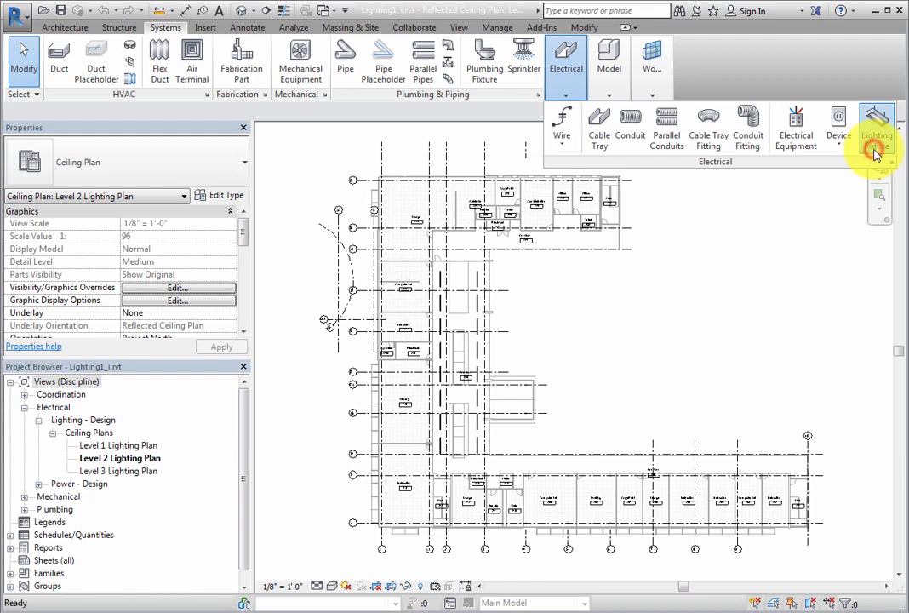
click(876, 123)
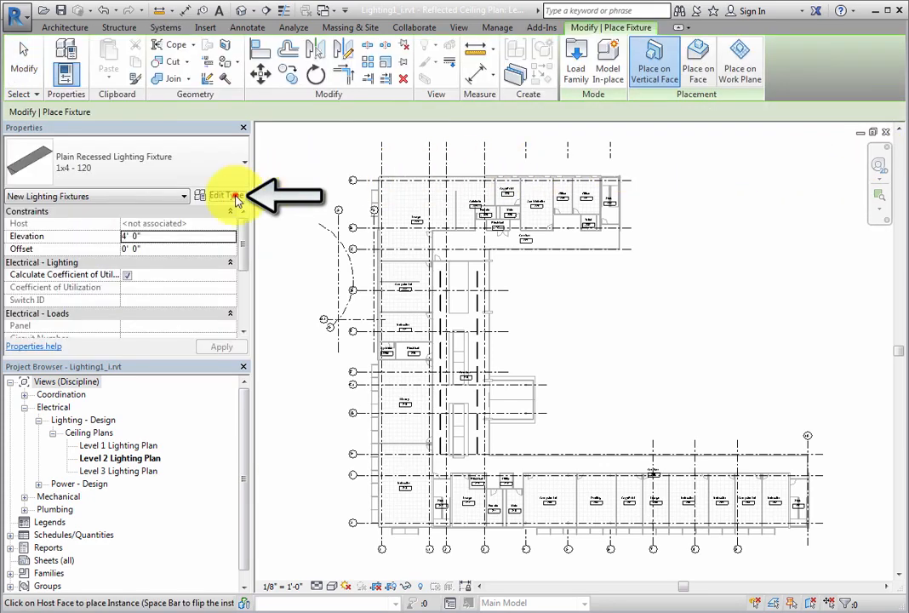
Step: Open the fixture's type properties and review the 0.88 light loss factor breakdown
click(220, 196)
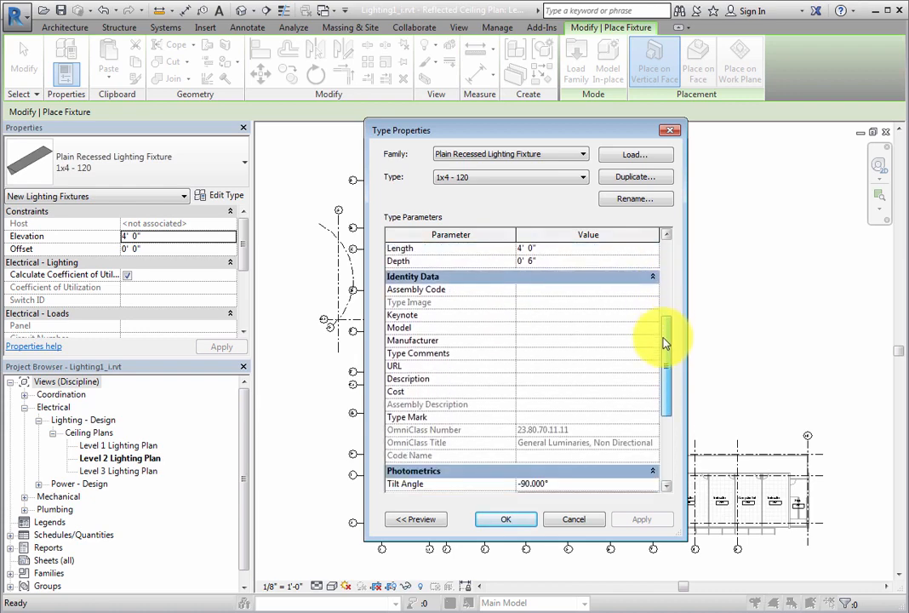
scroll(down, 3)
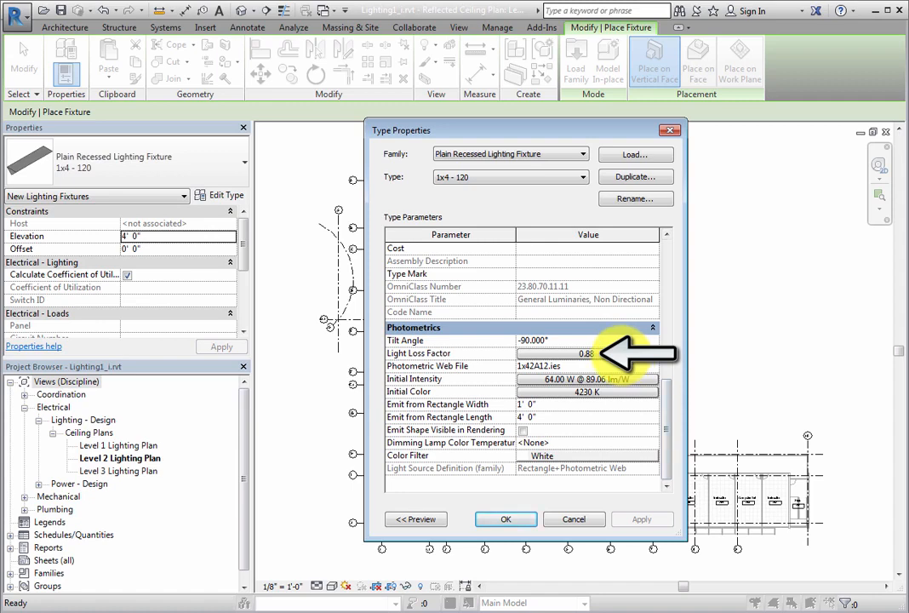
click(593, 353)
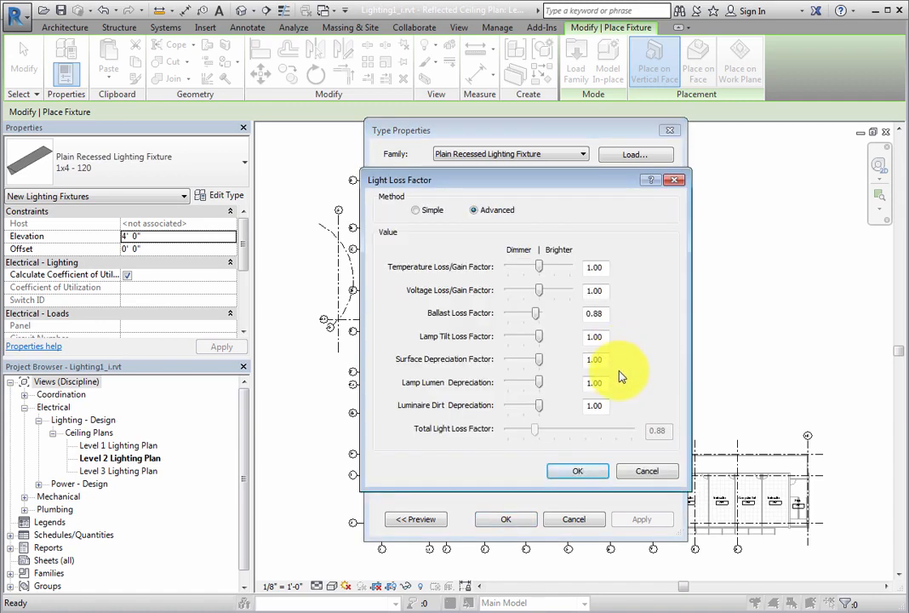
mouse_move(619, 505)
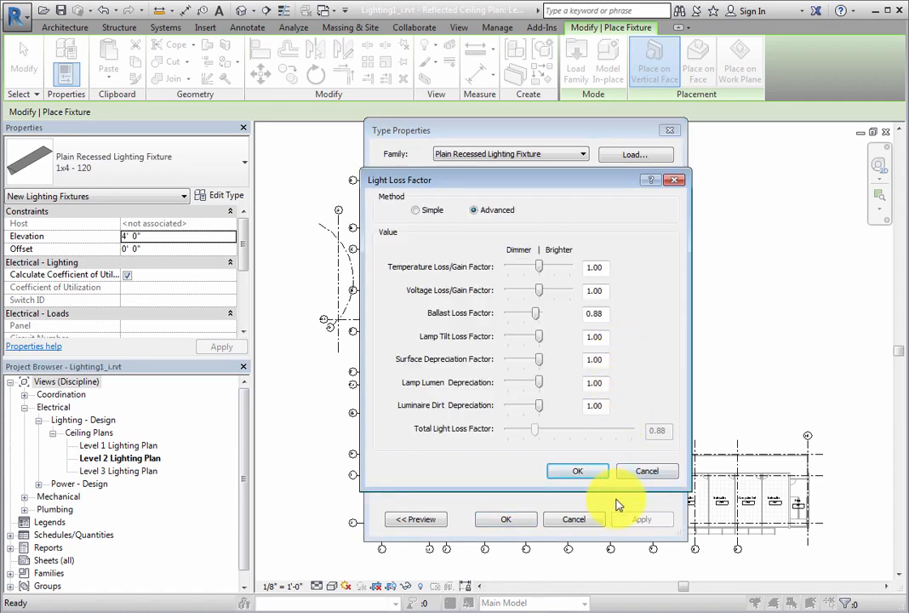
mouse_move(646, 470)
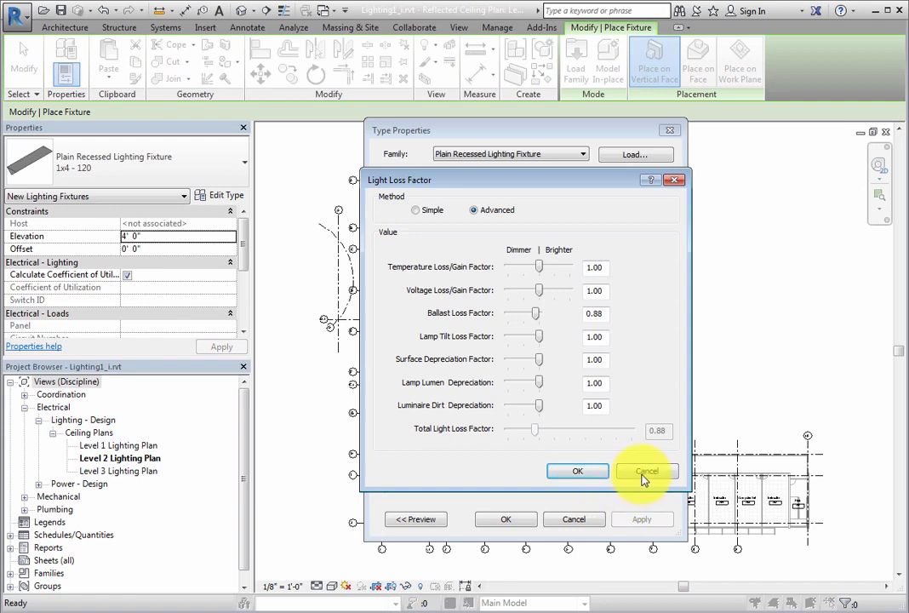
click(646, 471)
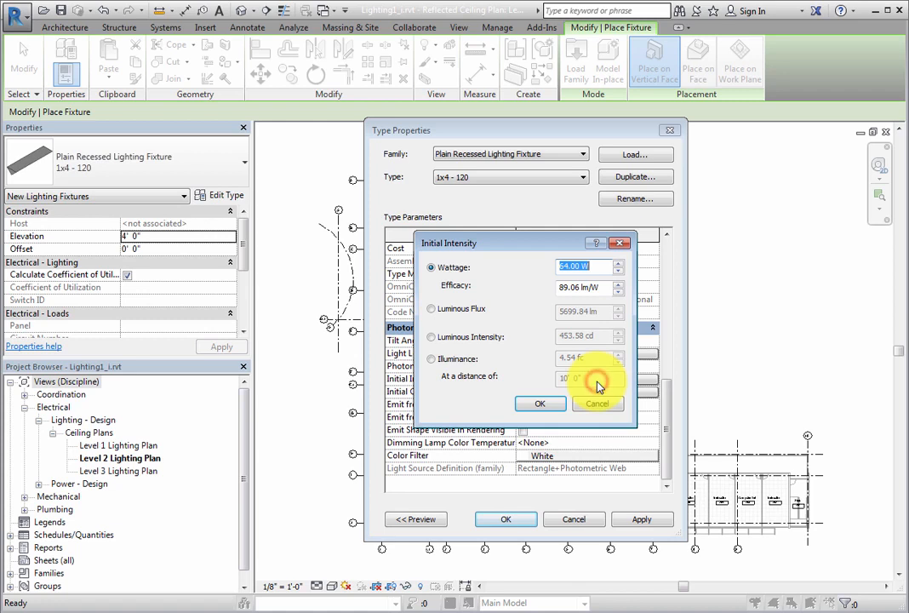
Step: Review the 64 W initial intensity and 4230 K initial colour without changes
click(540, 403)
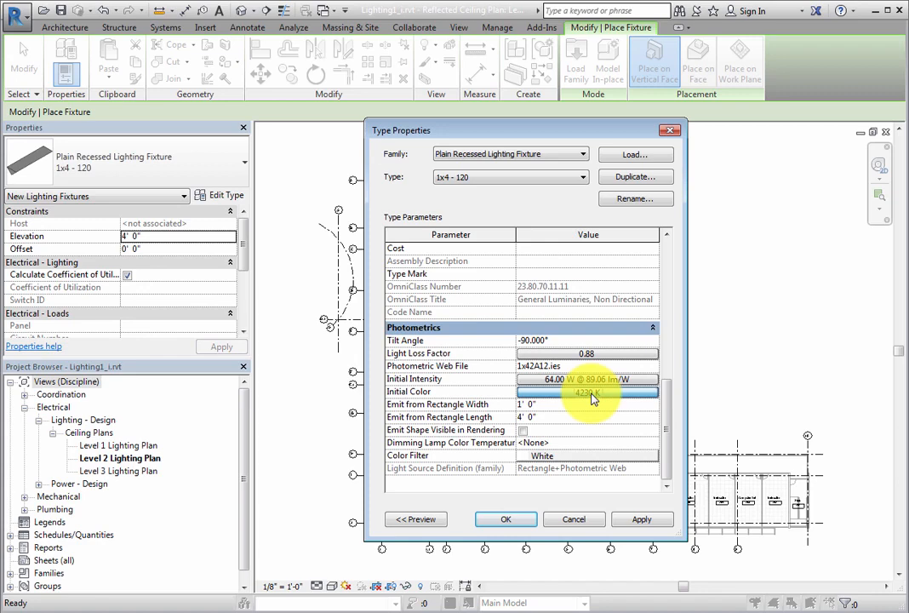
click(587, 391)
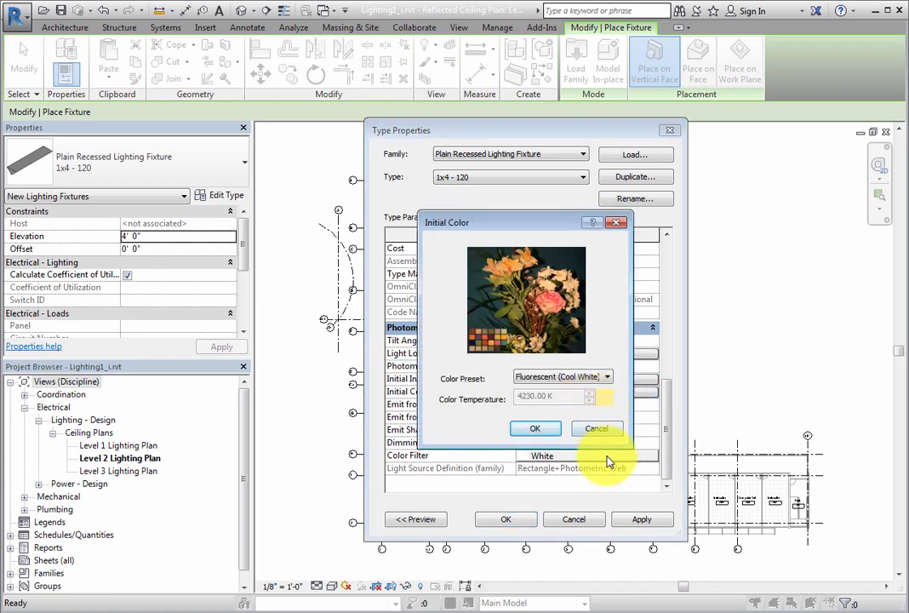
click(534, 428)
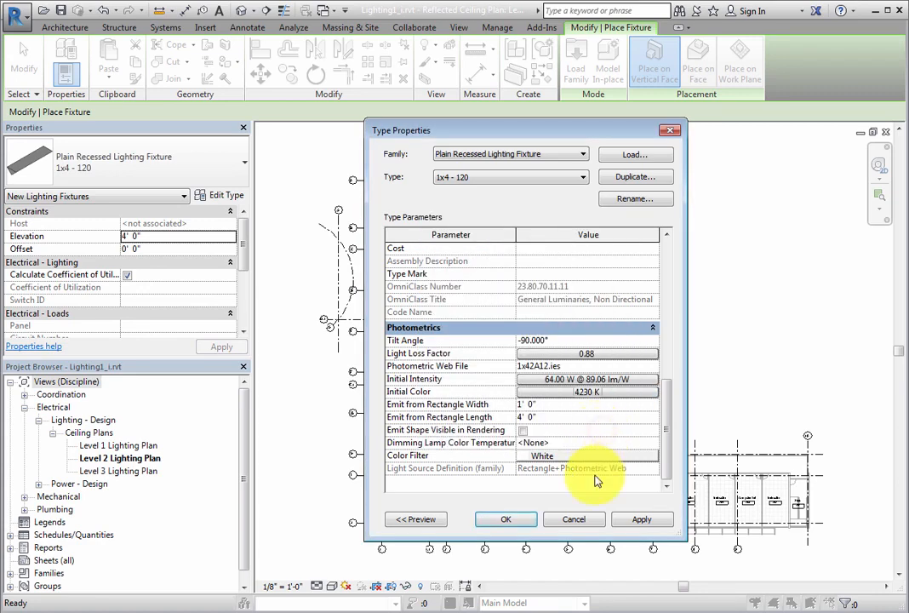
click(505, 519)
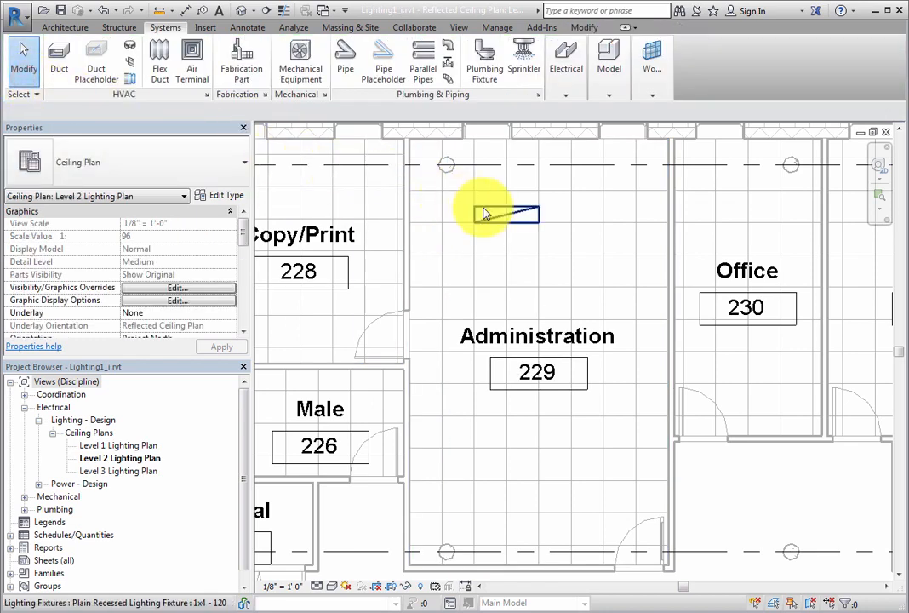
Step: Place the 1x4 recessed fixture on the Administration room 229 ceiling
click(502, 213)
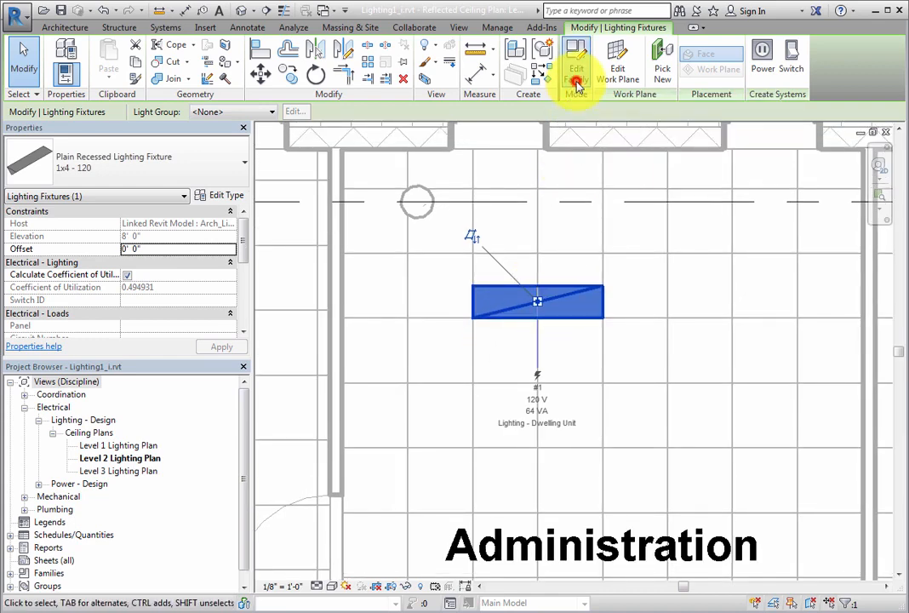
Step: Open the fixture family and confirm Lighting Fixtures category with Light Source enabled
click(576, 68)
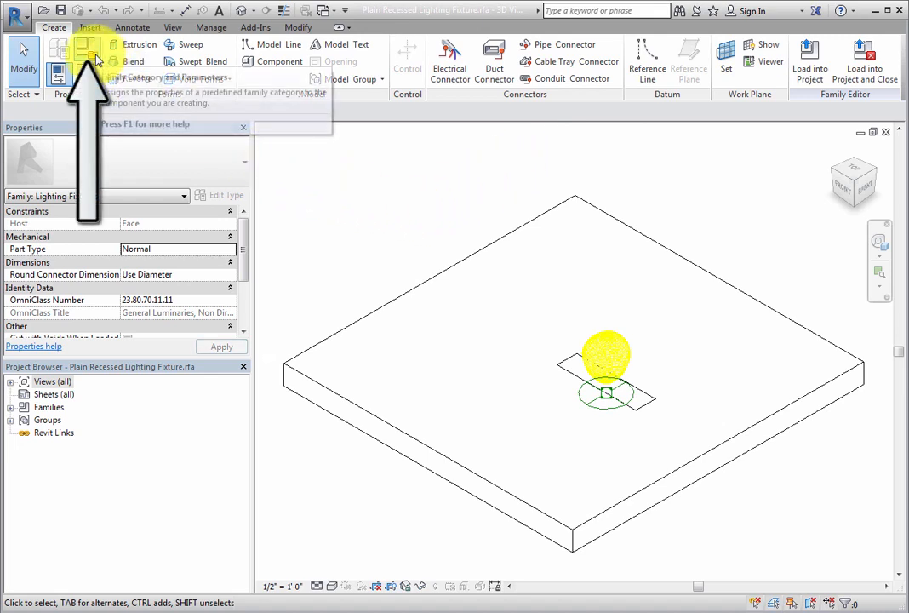
click(89, 60)
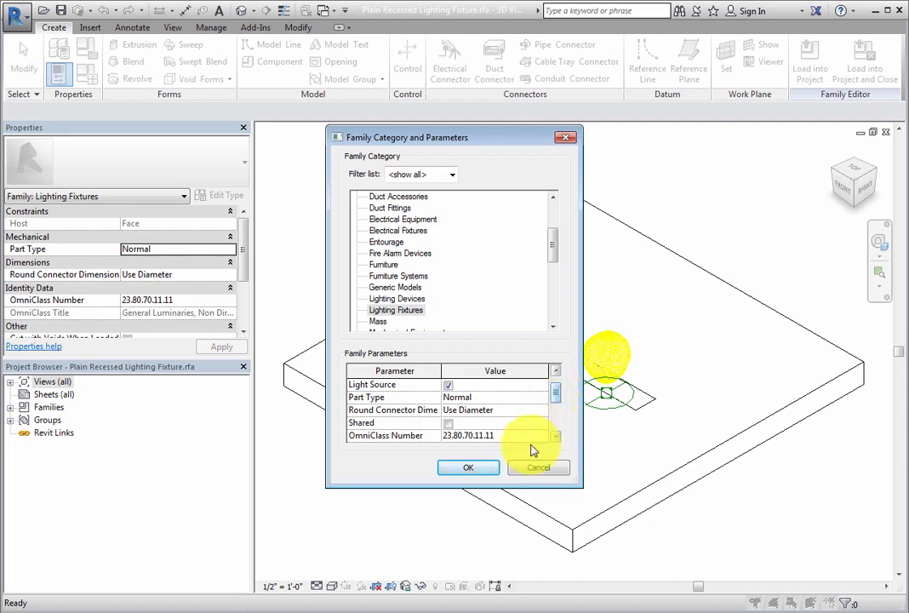
click(468, 467)
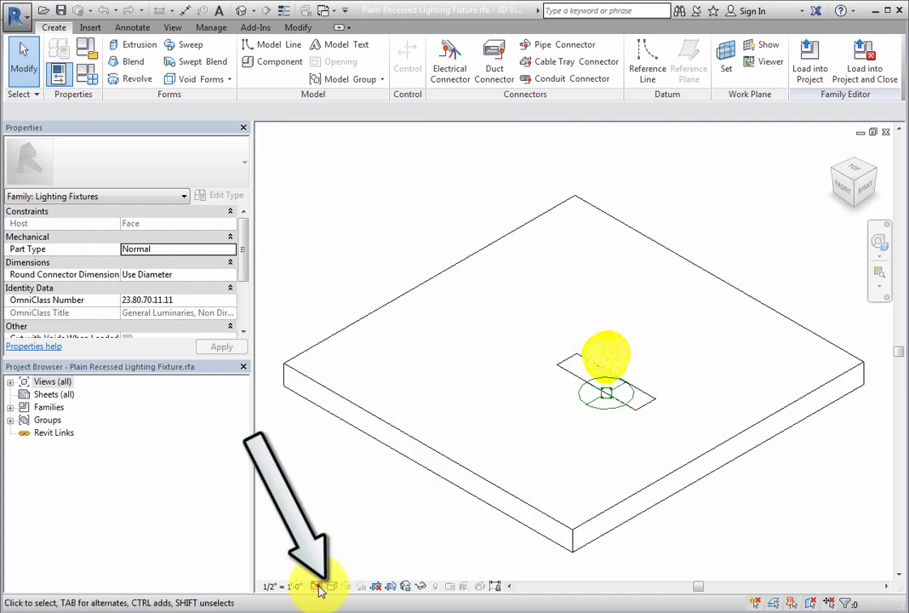
Step: Switch the 3D view to Shaded and select the fixture's light source
click(330, 585)
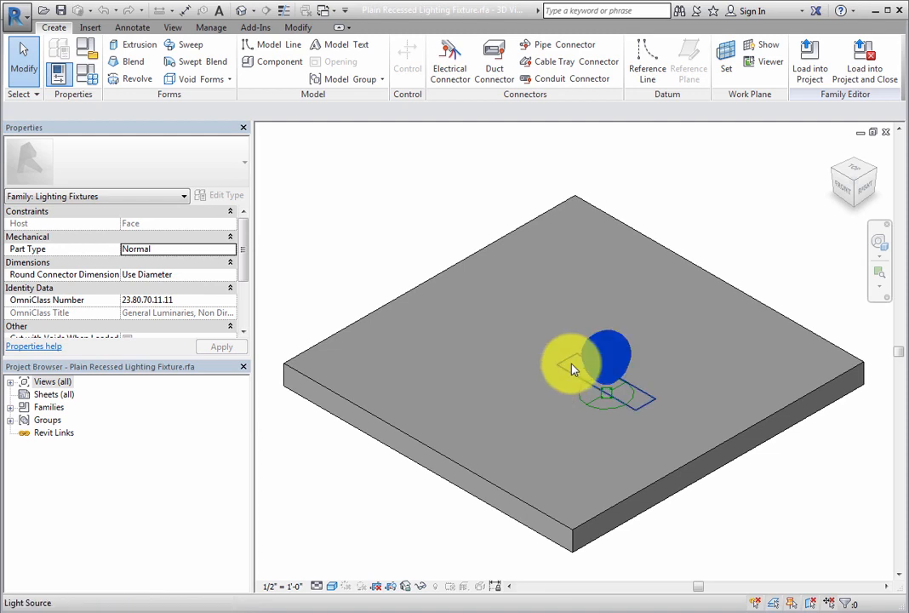
click(587, 353)
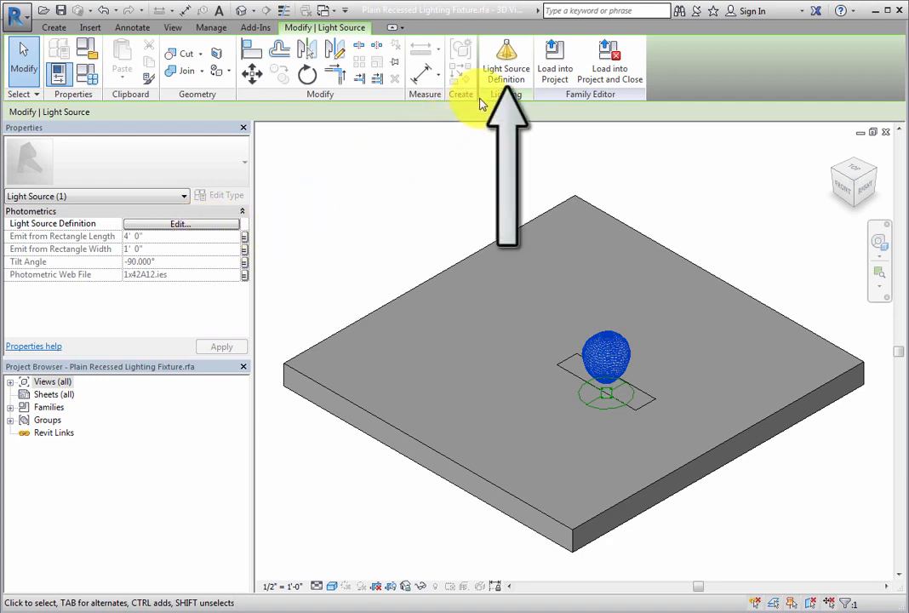
mouse_move(506, 68)
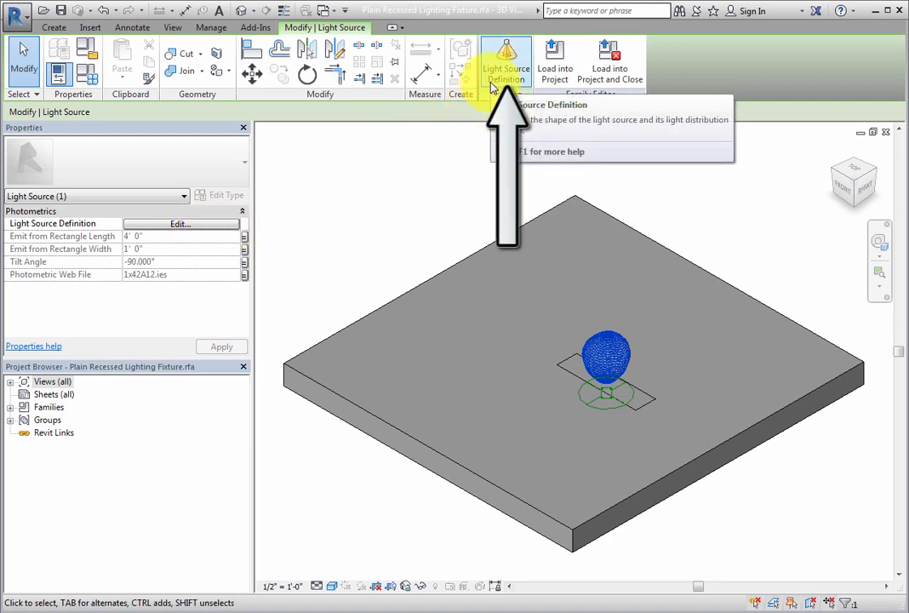
mouse_move(505, 64)
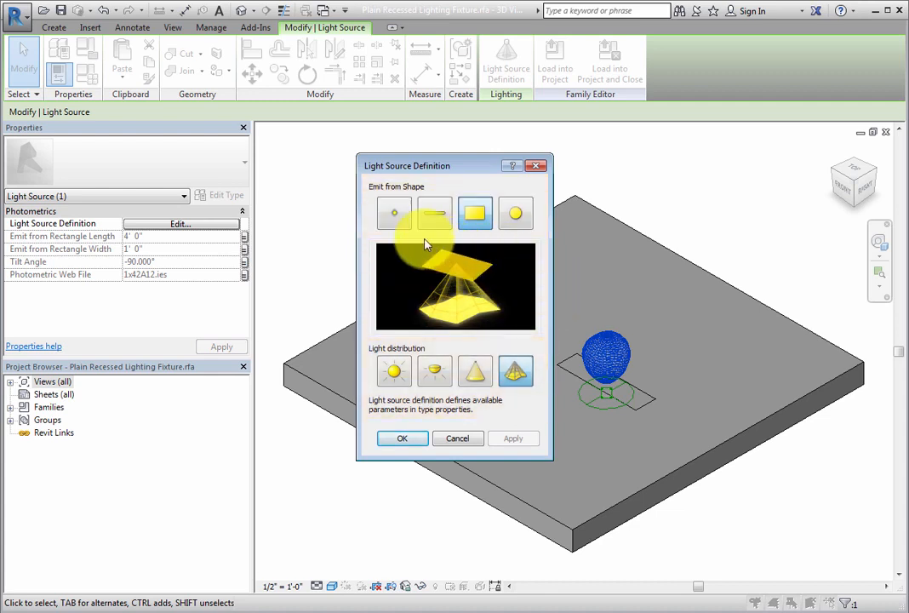
click(394, 213)
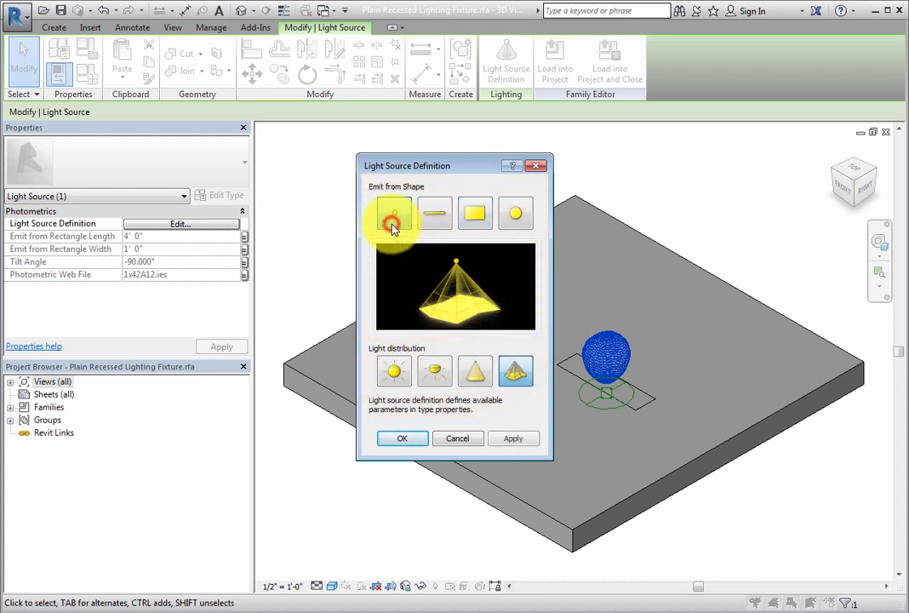
click(434, 212)
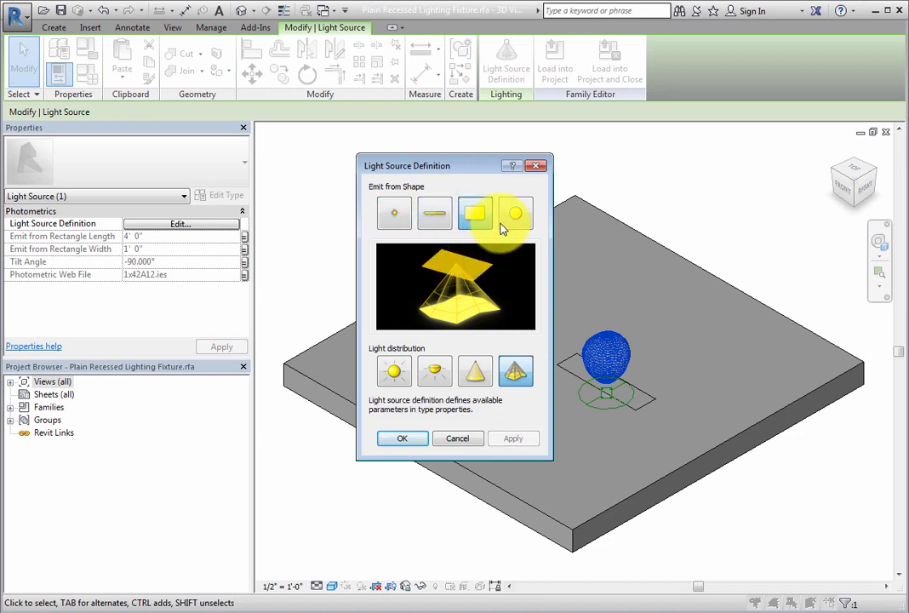
click(473, 213)
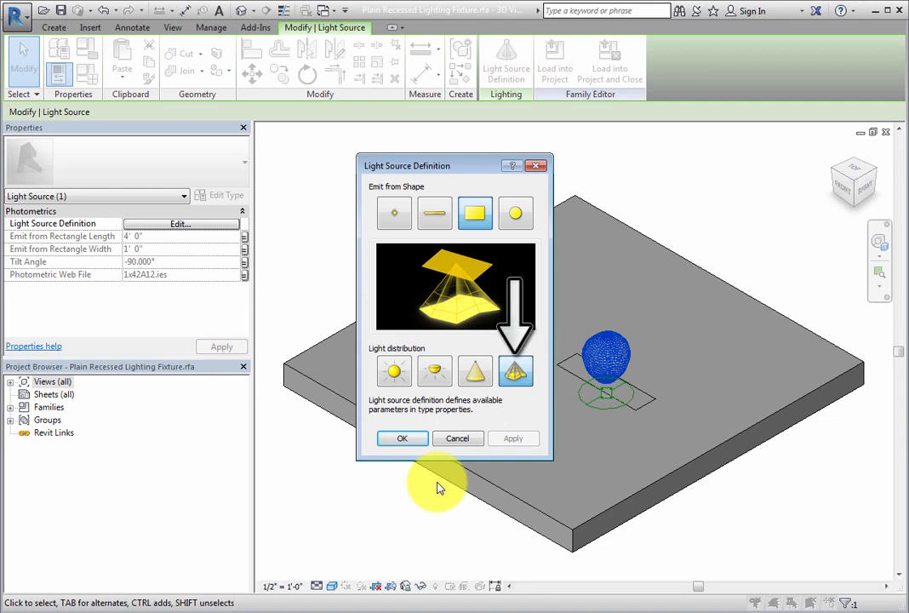
mouse_move(515, 371)
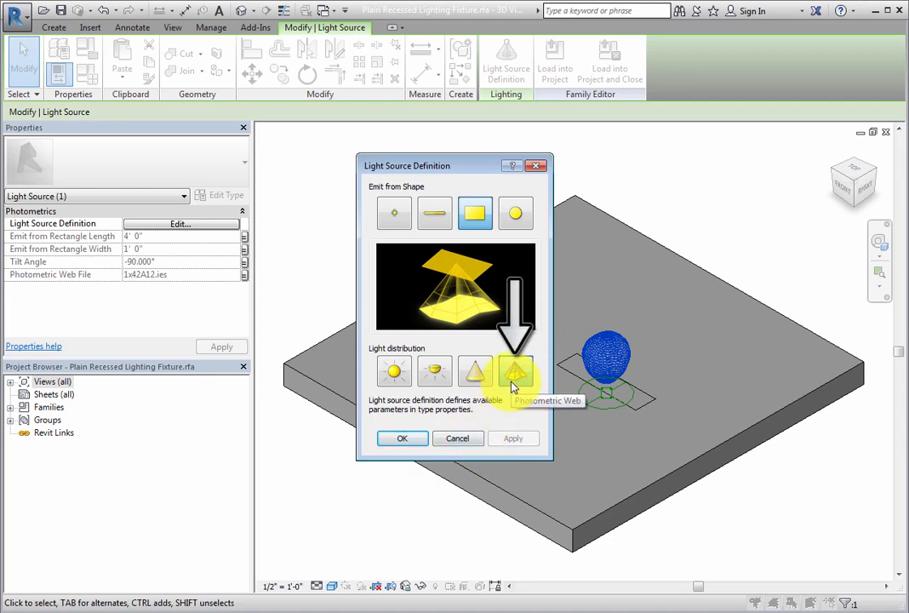
click(515, 370)
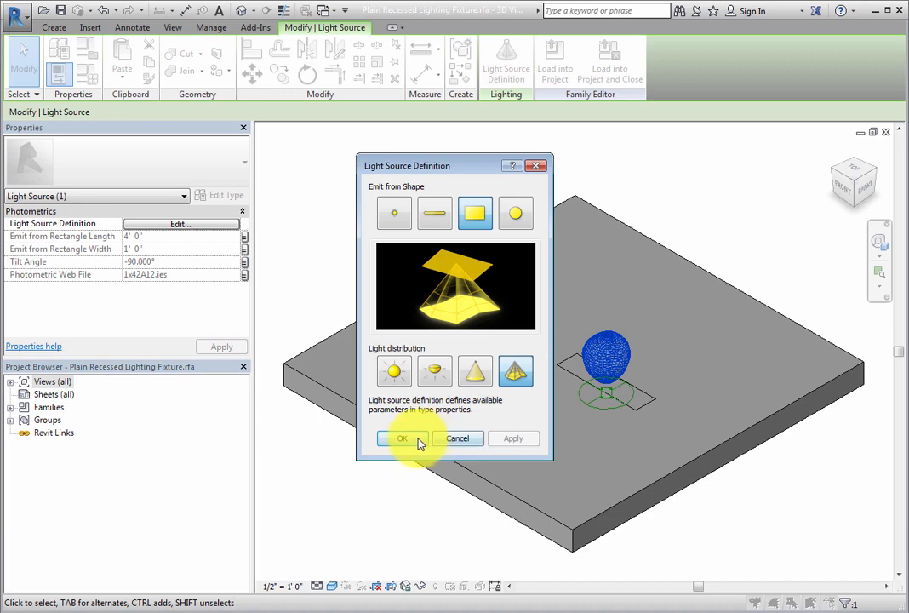
click(401, 438)
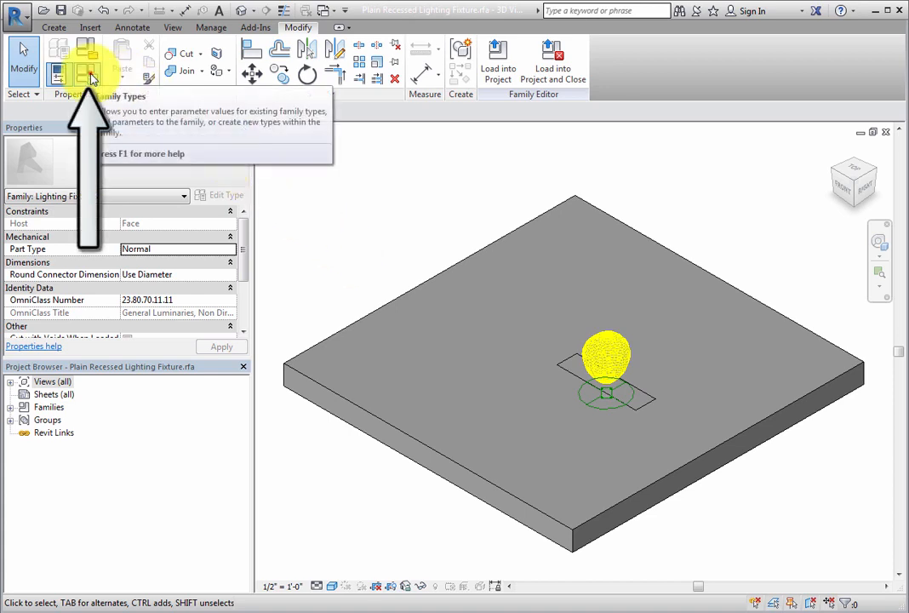
Step: Review the 1x4 - 120 photometric type parameters and browse the 1x42A12.ies web file
click(85, 73)
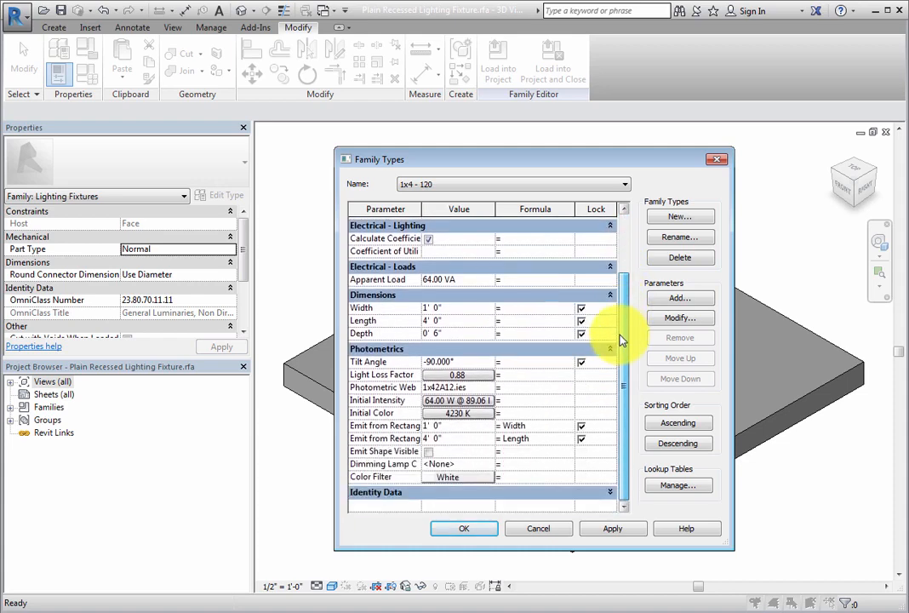
mouse_move(625, 370)
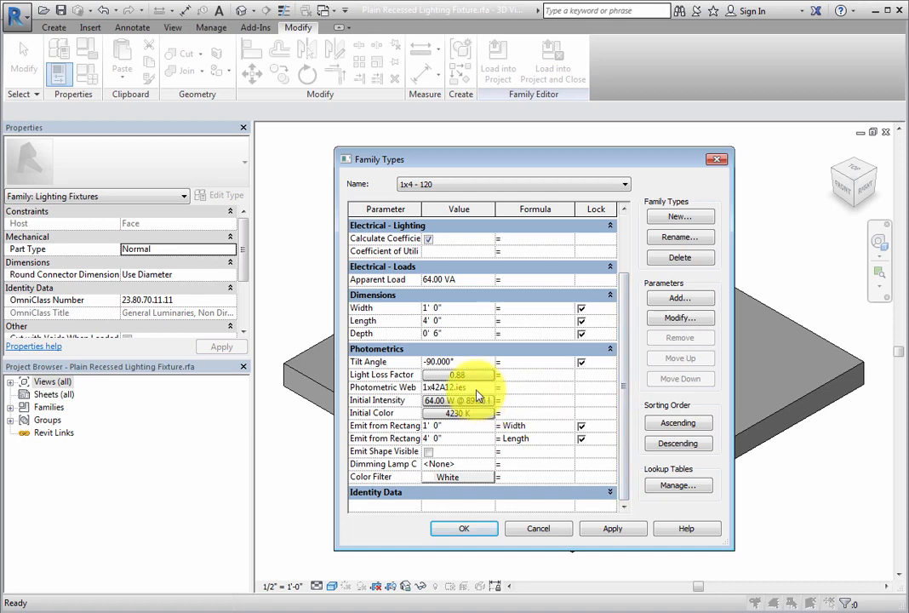
click(456, 387)
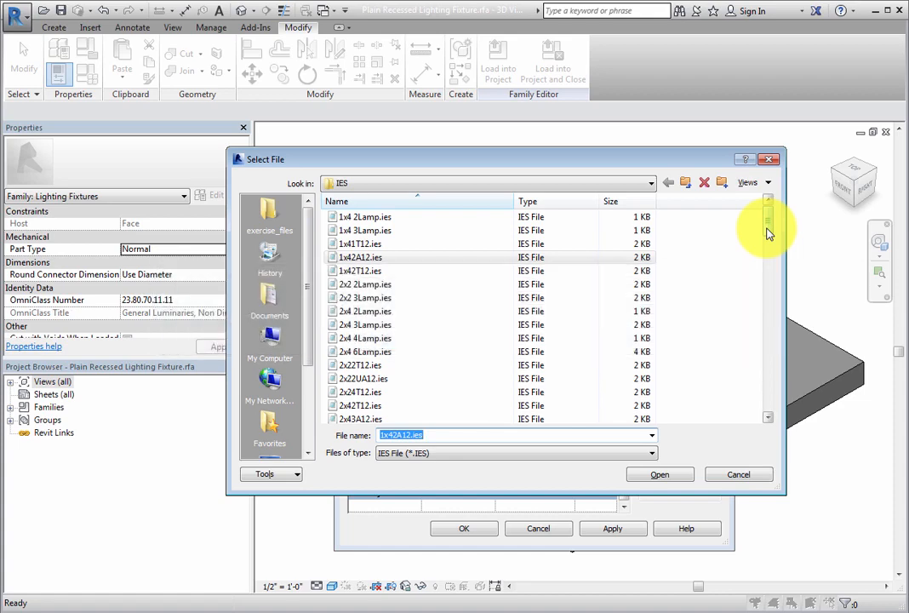
Step: Browse the IES folder and bring up file options for 1x42A12.ies
scroll(down, 3)
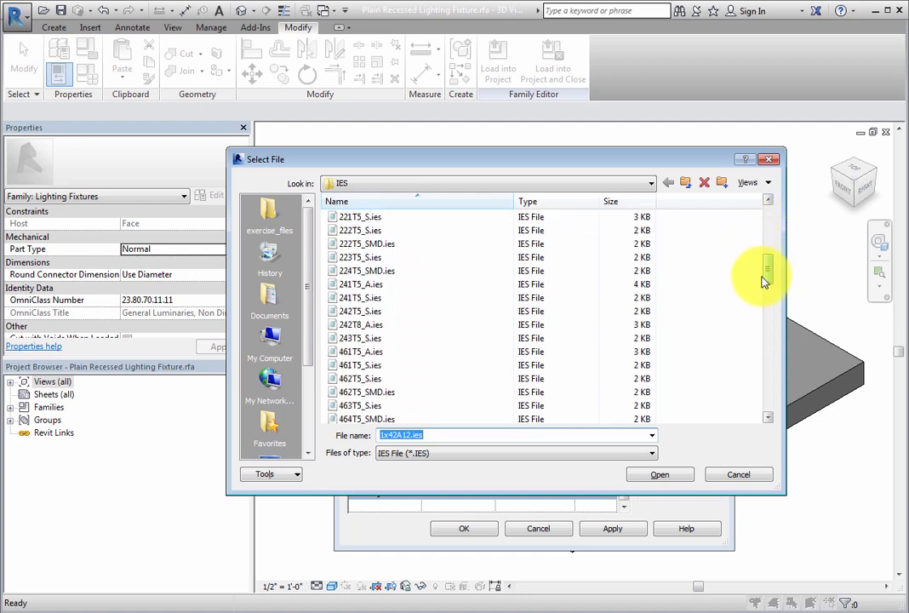
scroll(down, 3)
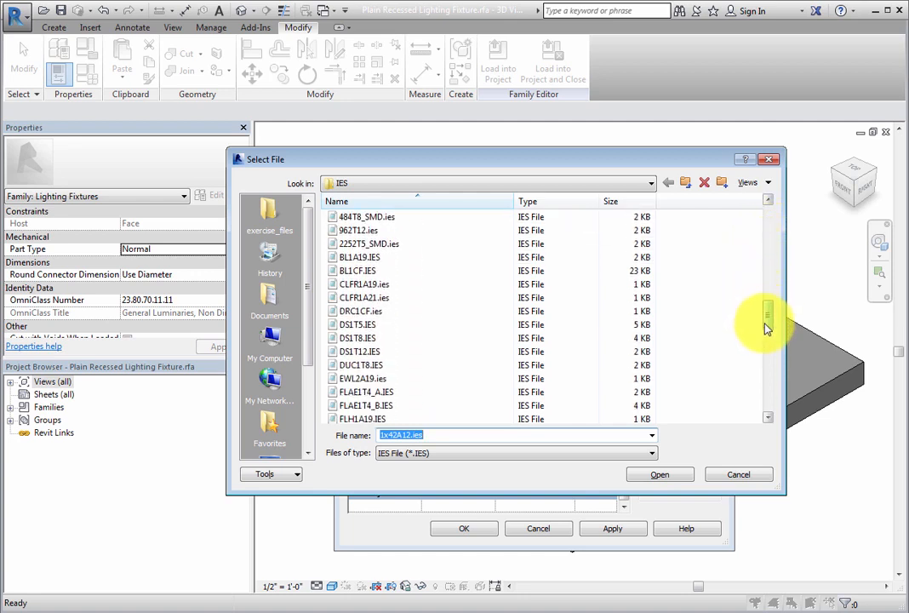
drag(767, 315, 767, 375)
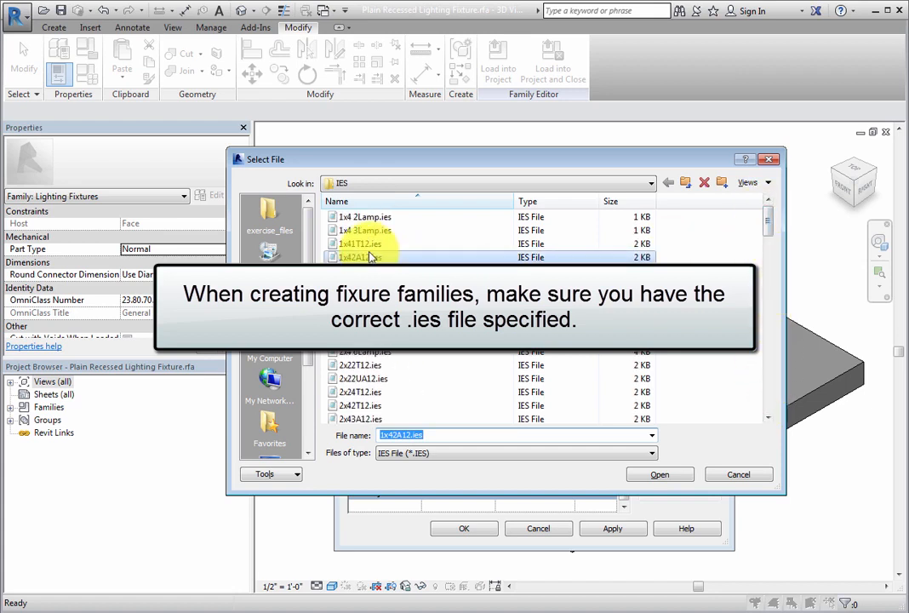
right_click(370, 257)
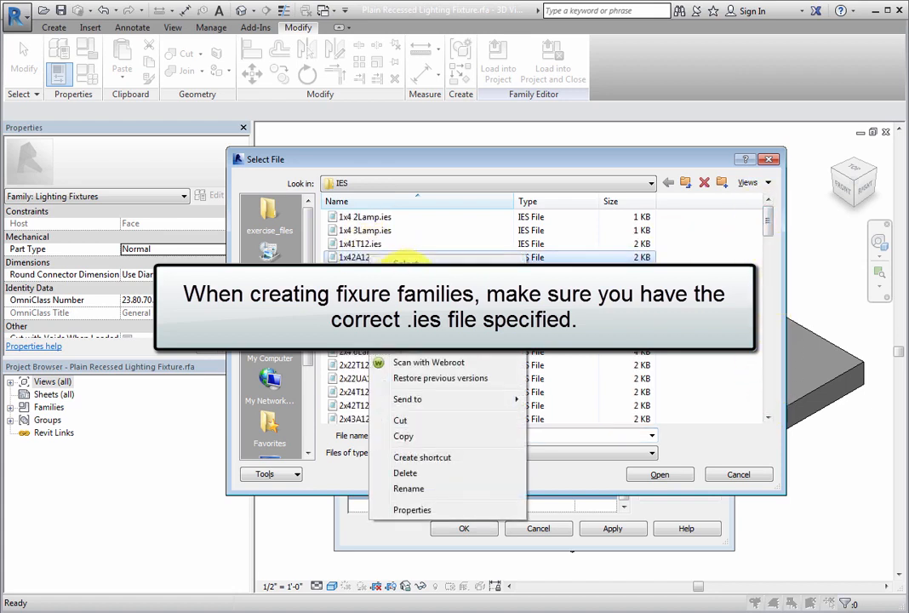